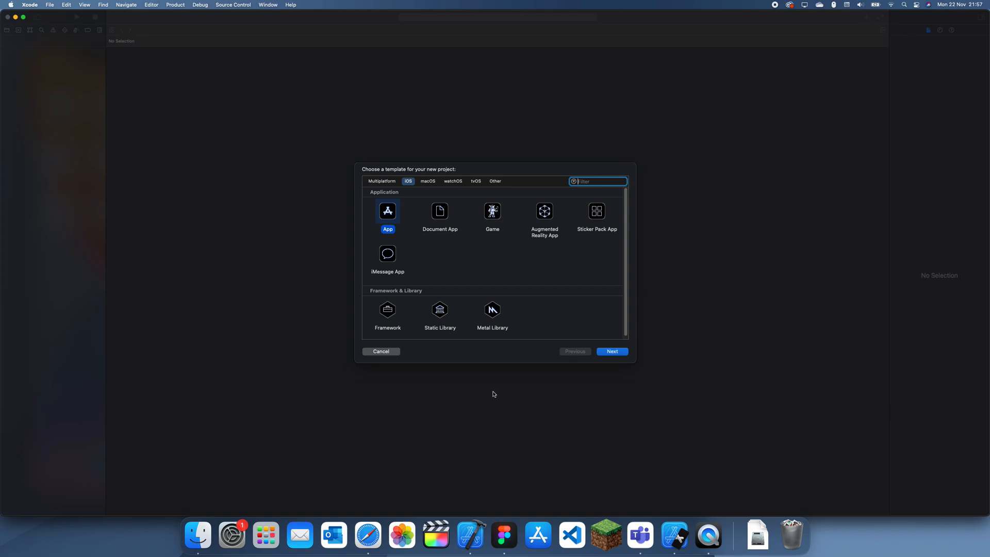
{"action": "mouse_move", "coordinate": [483, 387]}
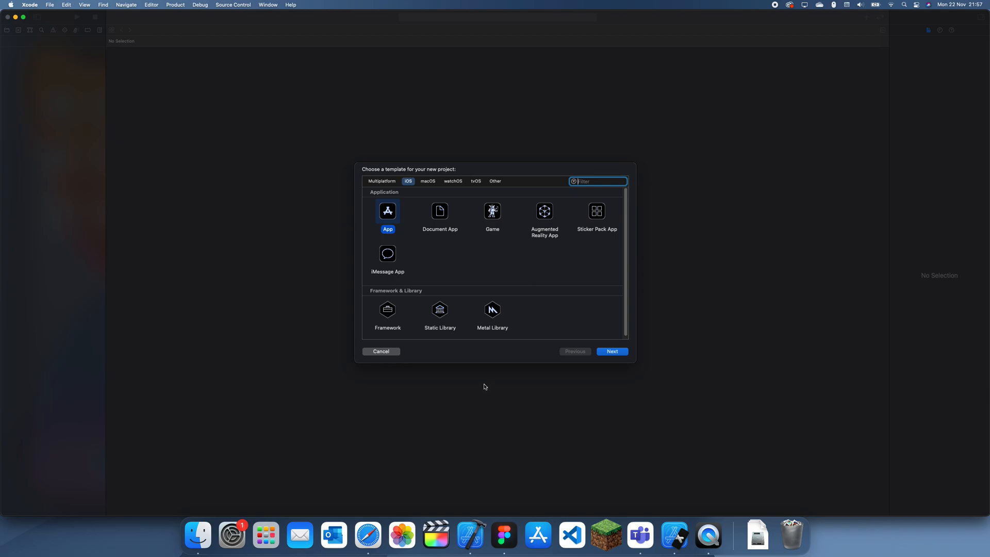
{"action": "mouse_move", "coordinate": [488, 401]}
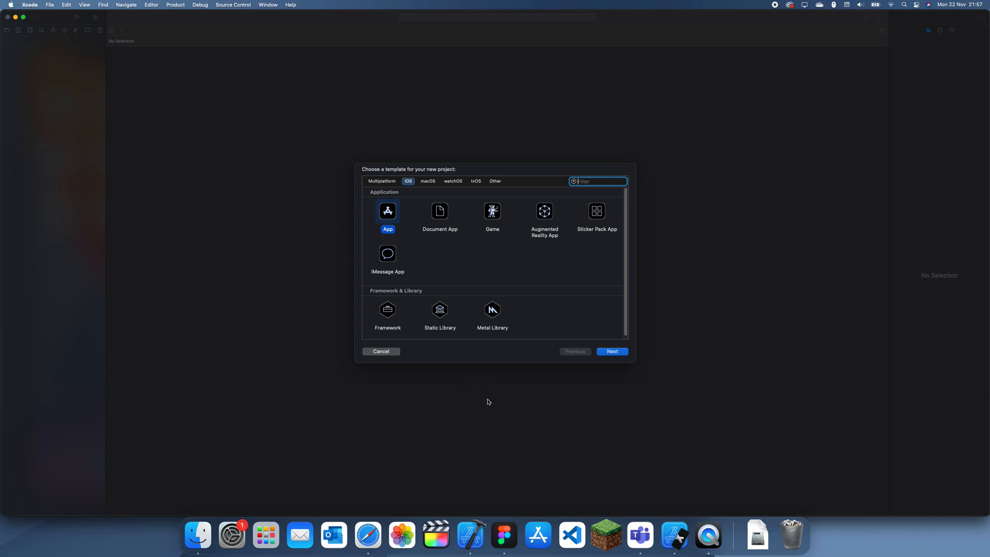
- Create an iOS App project named goBackViewControllers in the chosen folder
{"action": "left_click", "coordinate": [611, 351]}
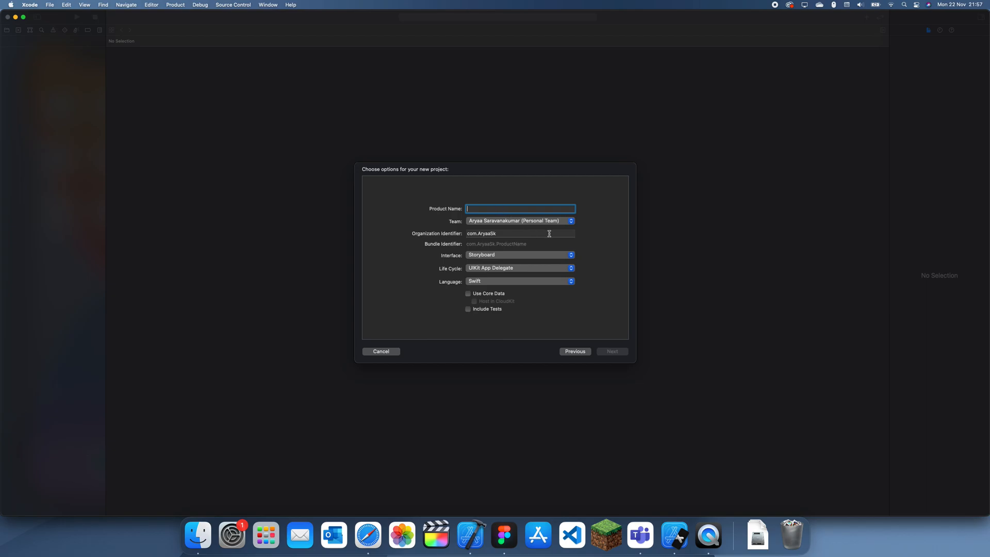
{"action": "type", "text": "goT"}
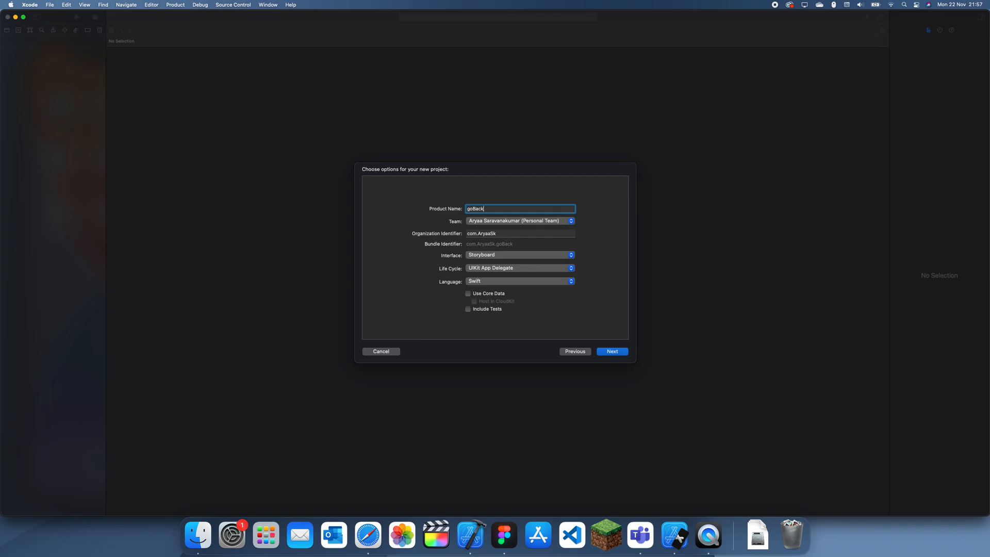
{"action": "type", "text": "ViewCOntrollers"}
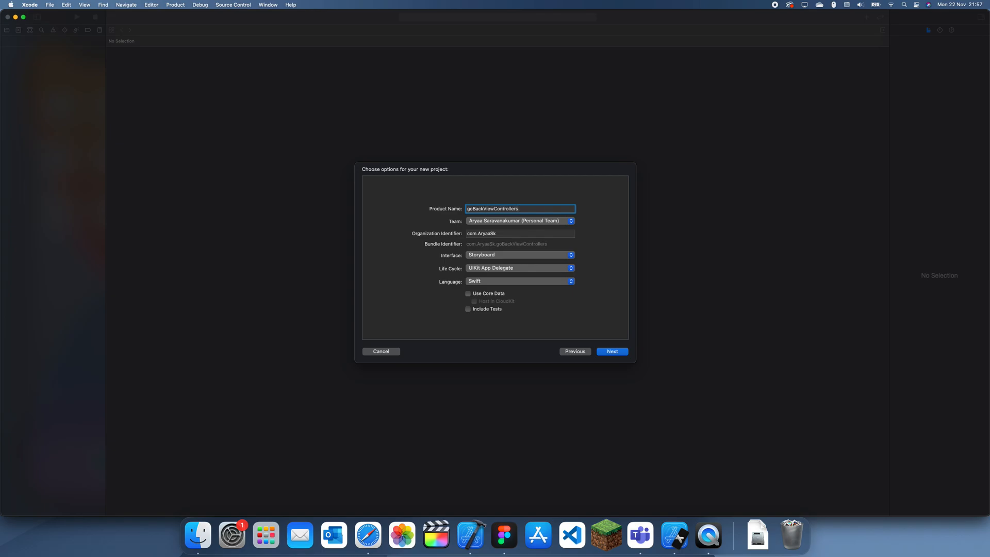
{"action": "left_click", "coordinate": [611, 350]}
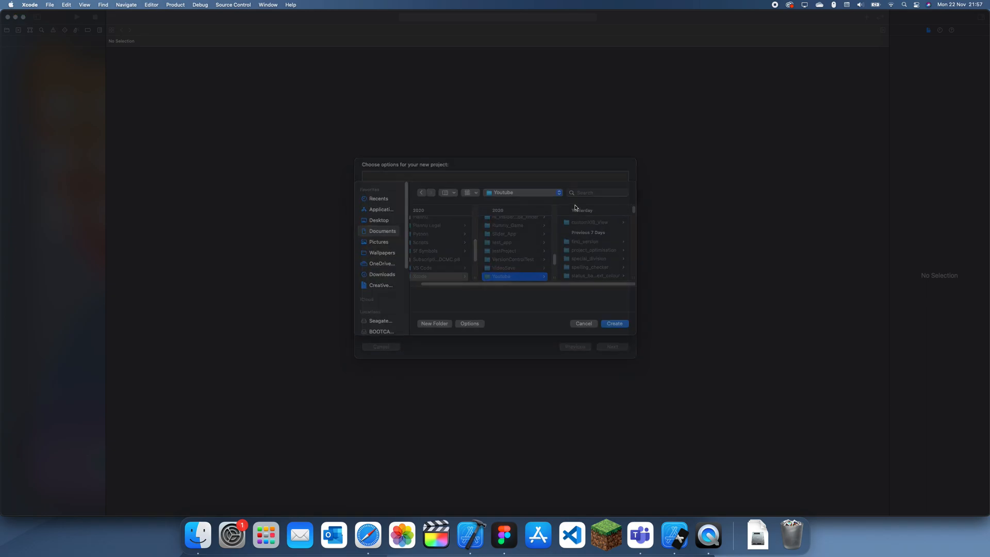
{"action": "left_click", "coordinate": [613, 323]}
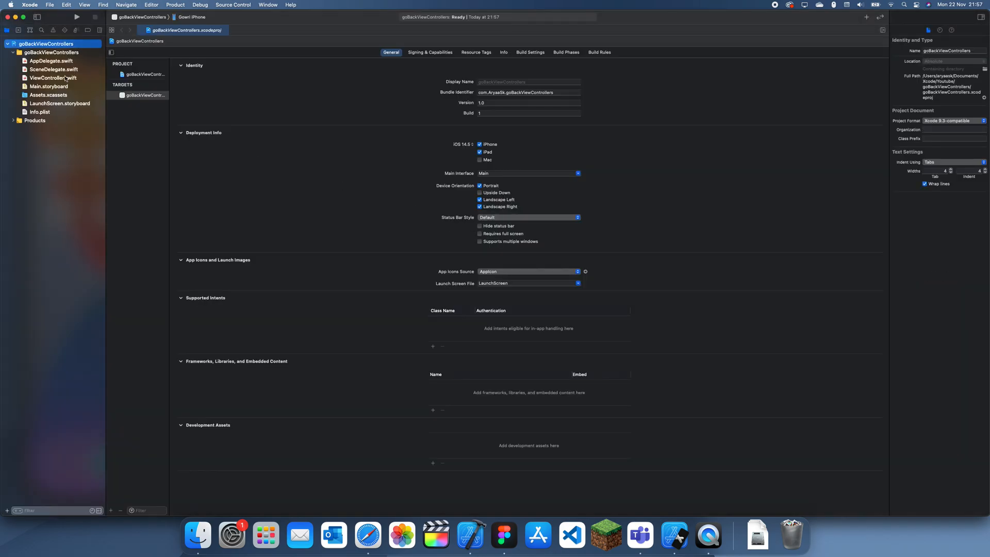
- In Main.storyboard, add a Button and a second View Controller from the Object Library
{"action": "left_click", "coordinate": [49, 85]}
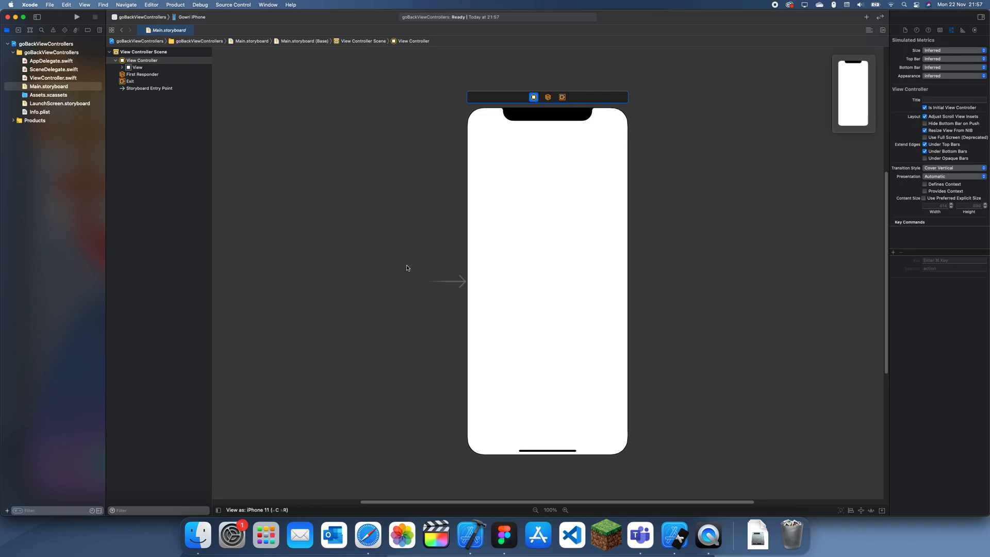
{"action": "mouse_move", "coordinate": [491, 126]}
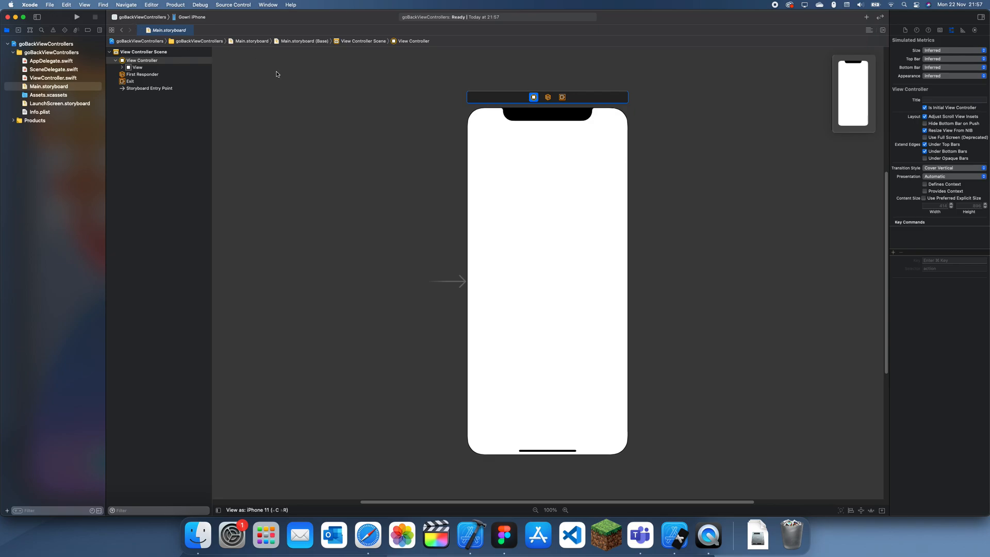
{"action": "left_click", "coordinate": [125, 4]}
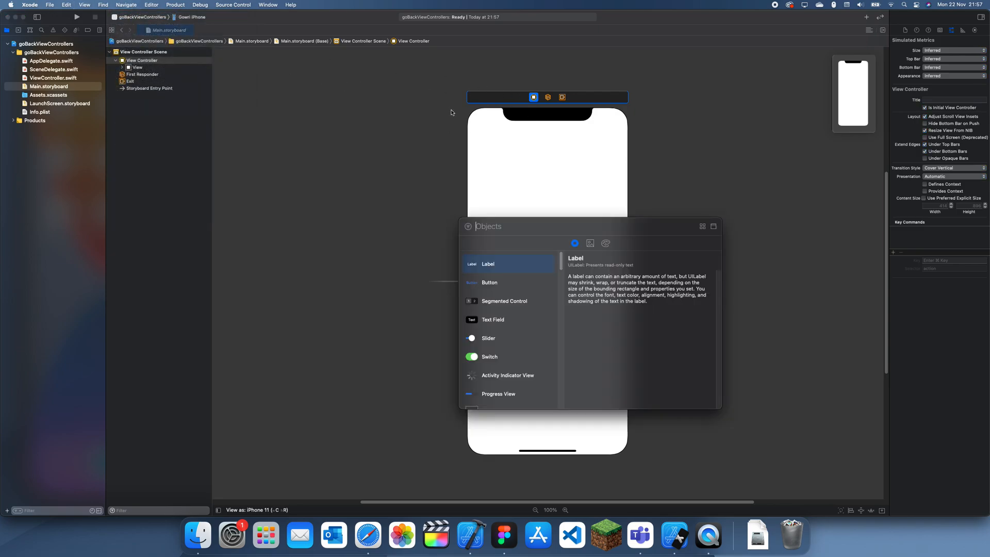
{"action": "type", "text": "view contr"}
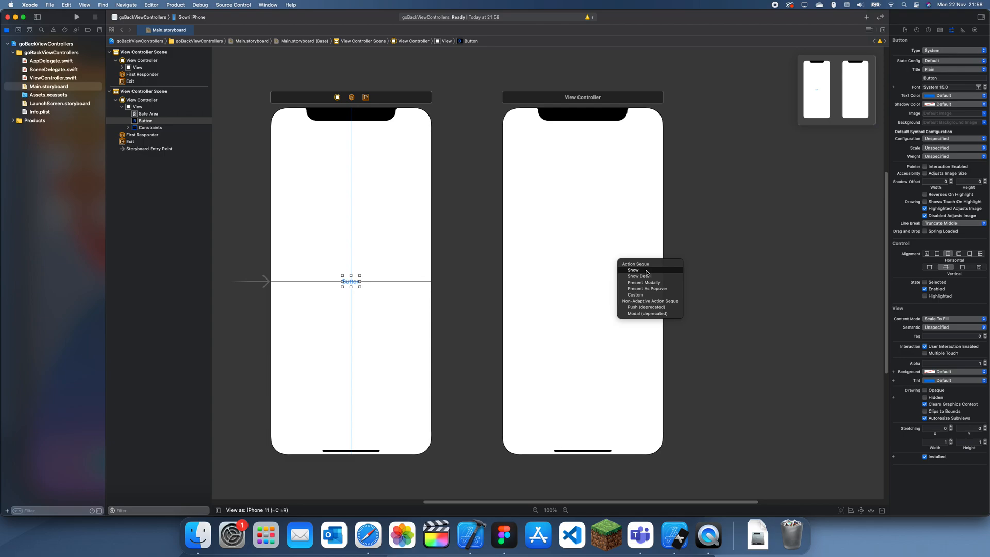
- Make the button a Show segue, embed the first controller in a navigation controller, and colour the second view
{"action": "left_click", "coordinate": [632, 269]}
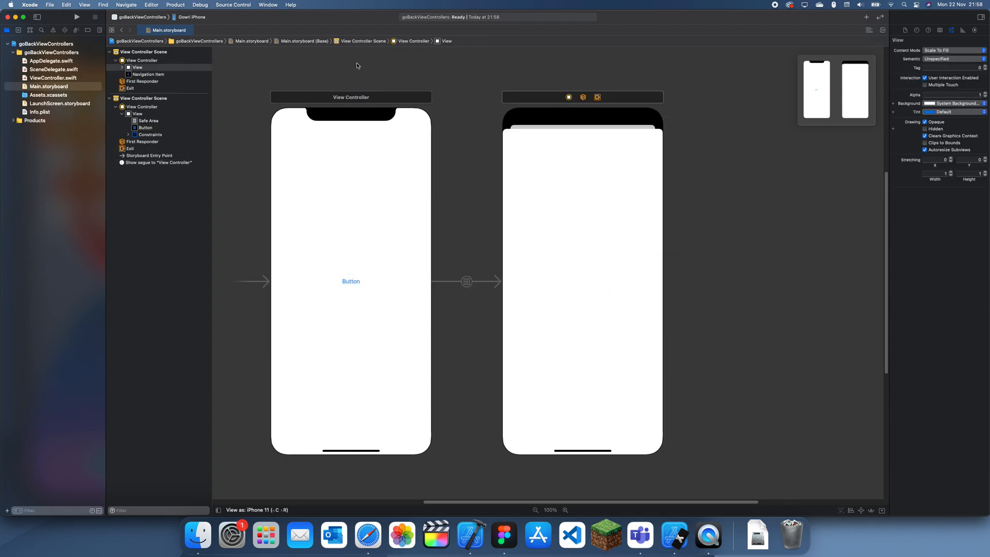
{"action": "left_click", "coordinate": [150, 4]}
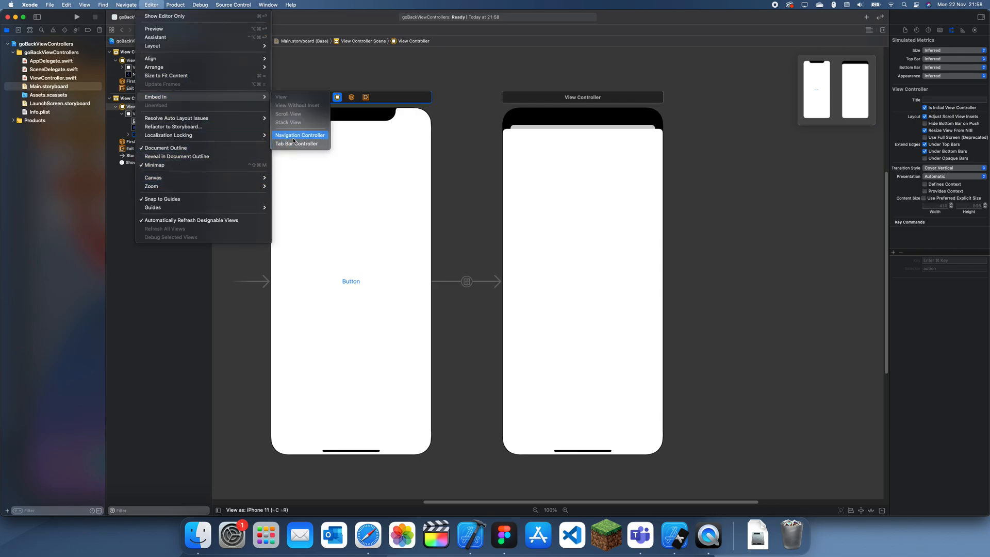
{"action": "left_click", "coordinate": [299, 134]}
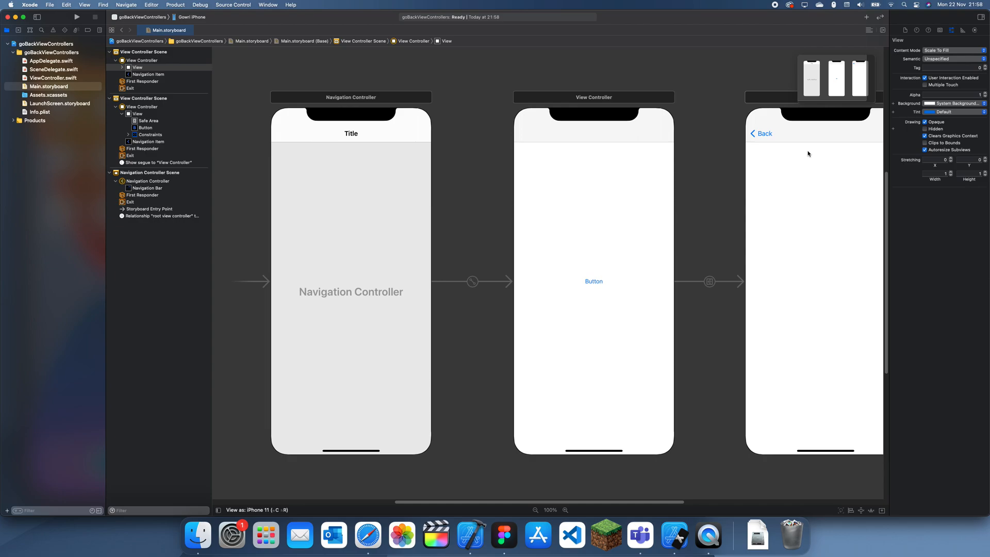
{"action": "left_click", "coordinate": [953, 103]}
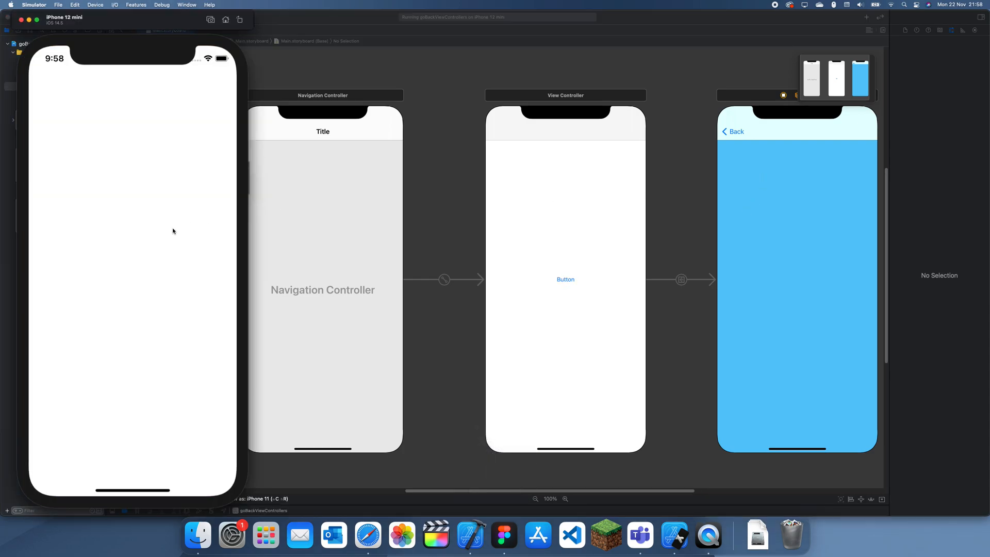
{"action": "mouse_move", "coordinate": [142, 240]}
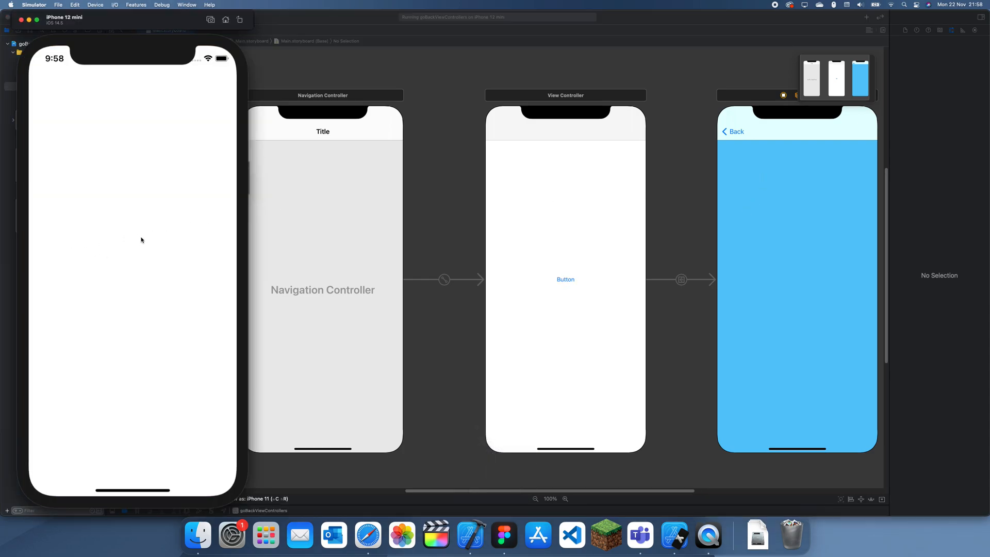
{"action": "mouse_move", "coordinate": [364, 261]}
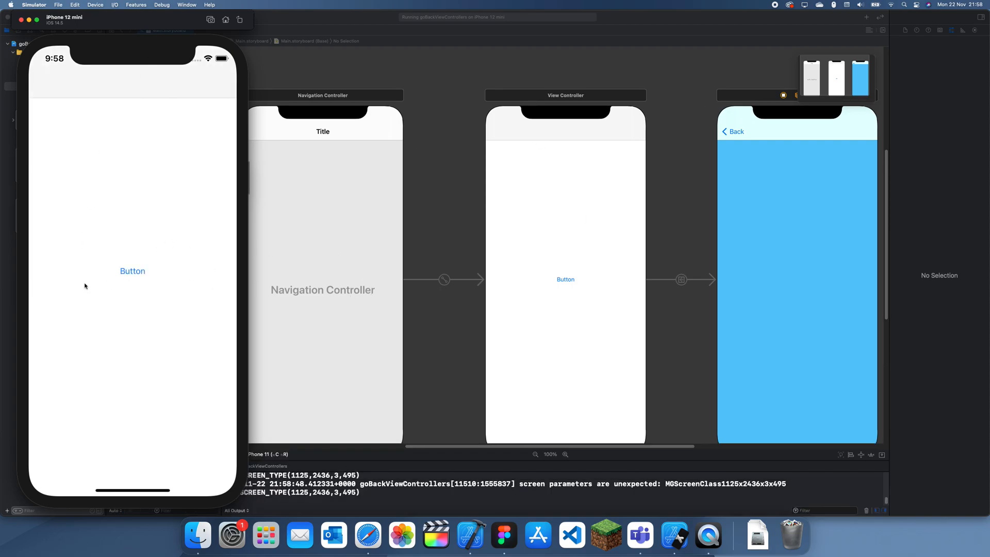
- In Simulator, tap Button to push the blue screen, then tap Back to return
{"action": "left_click", "coordinate": [132, 271]}
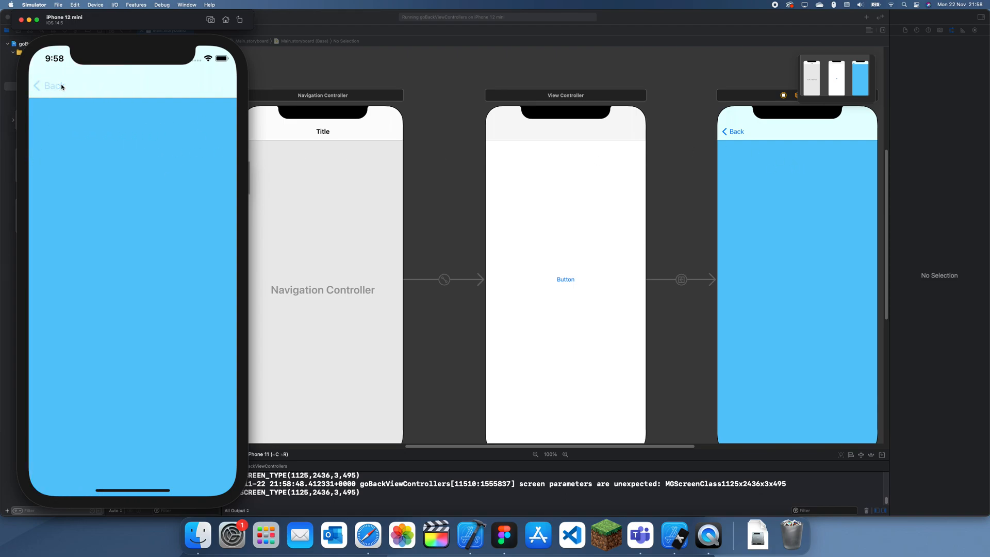
{"action": "left_click", "coordinate": [51, 86]}
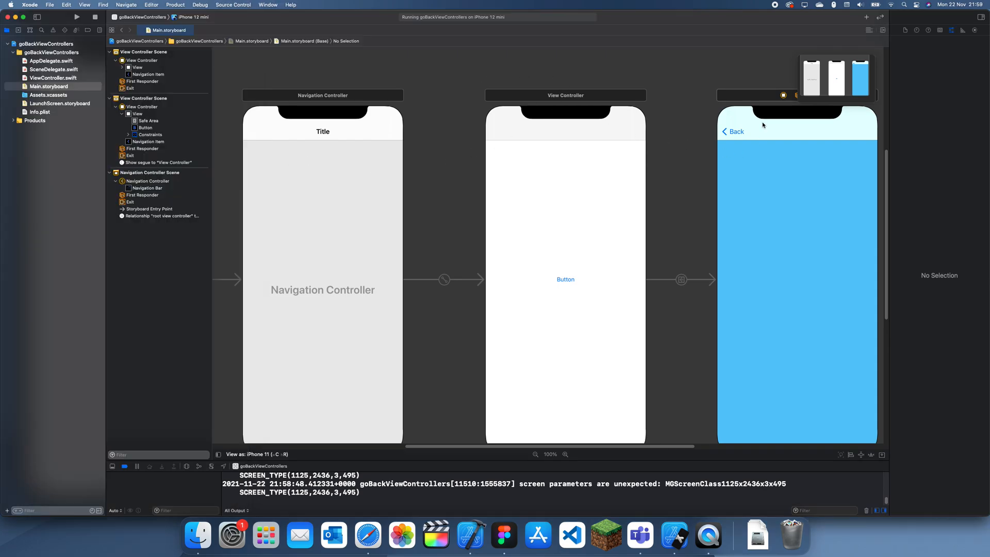
- In ViewController.swift, override viewWillAppear calling super.viewWillAppear(animated)
{"action": "left_click", "coordinate": [757, 131]}
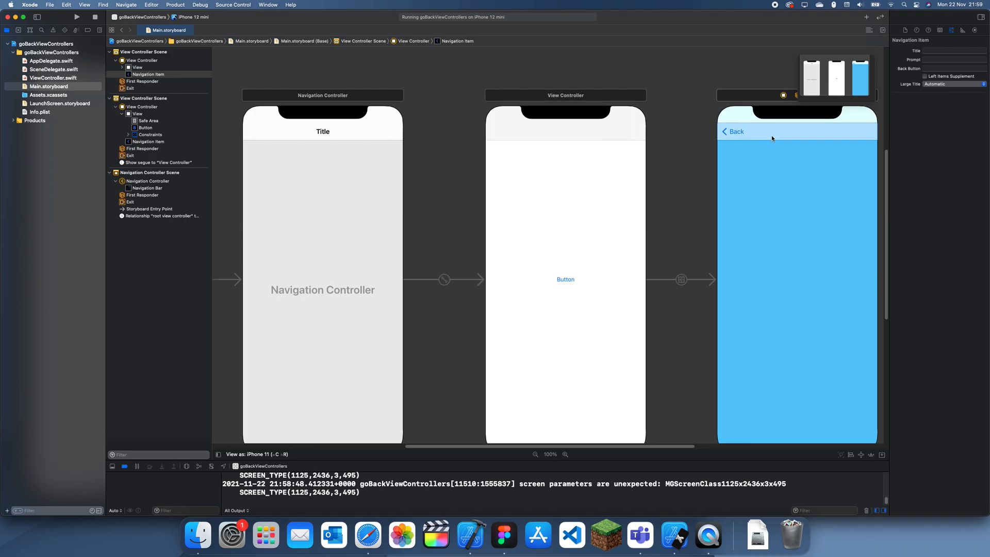
{"action": "left_click", "coordinate": [53, 77]}
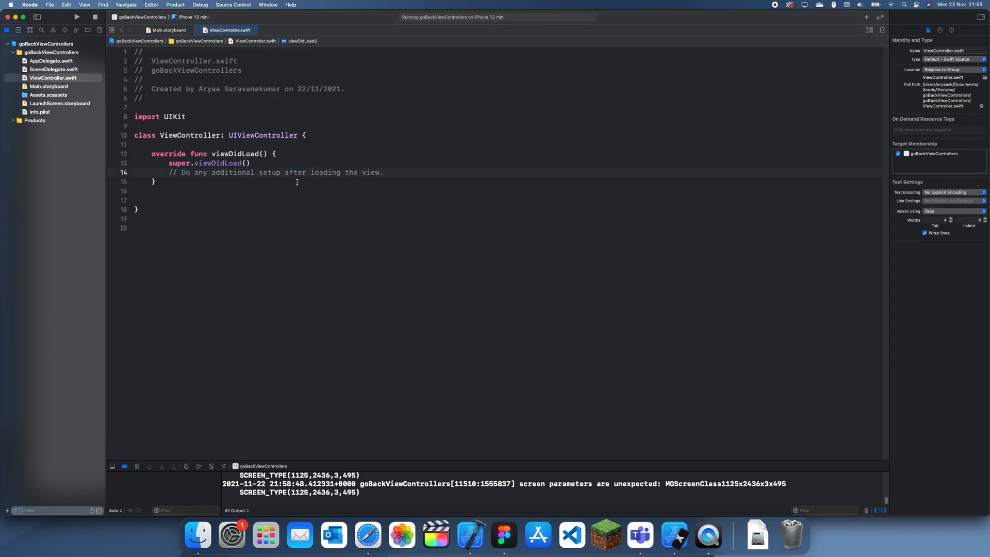
{"action": "type", "text": "ove"}
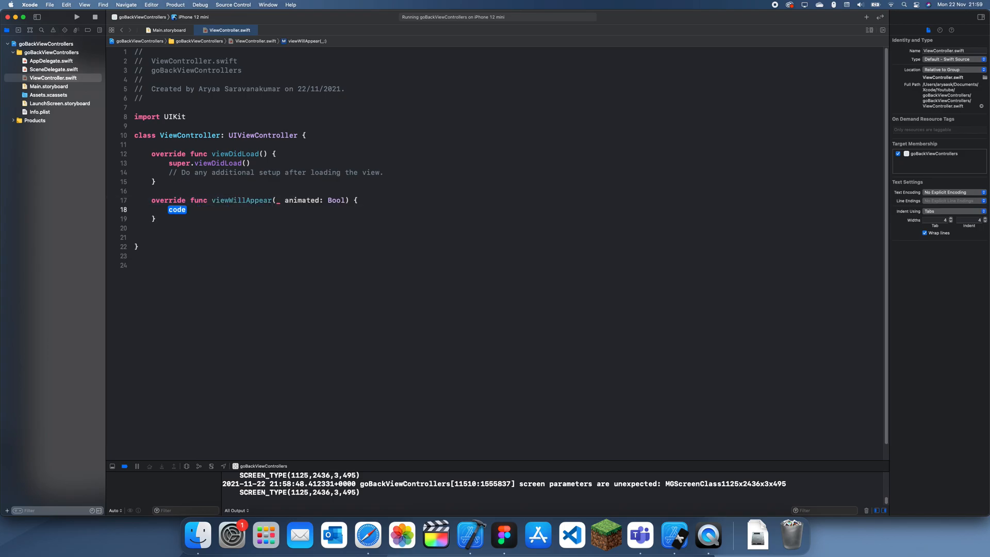
{"action": "type", "text": "super"}
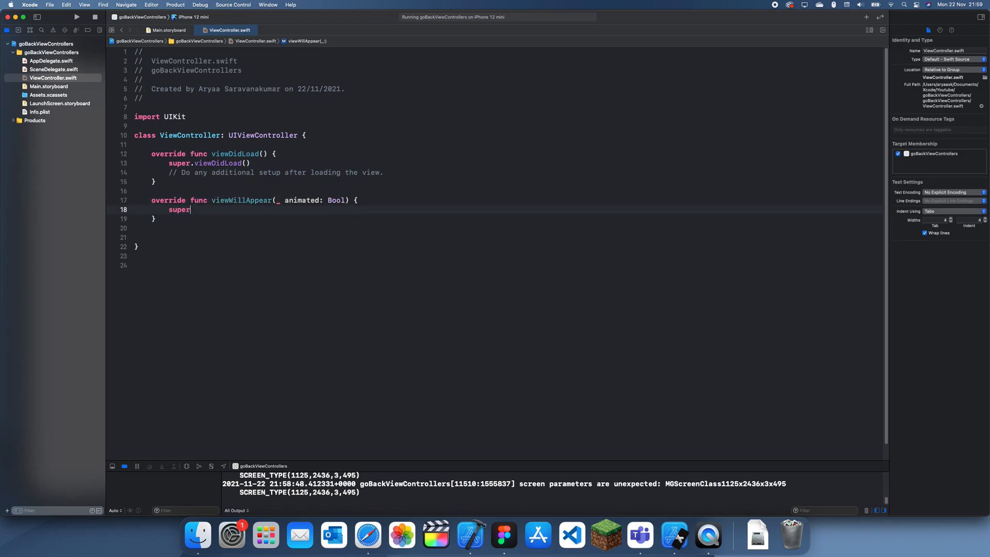
{"action": "type", "text": ".viewWillAppear(animated)"}
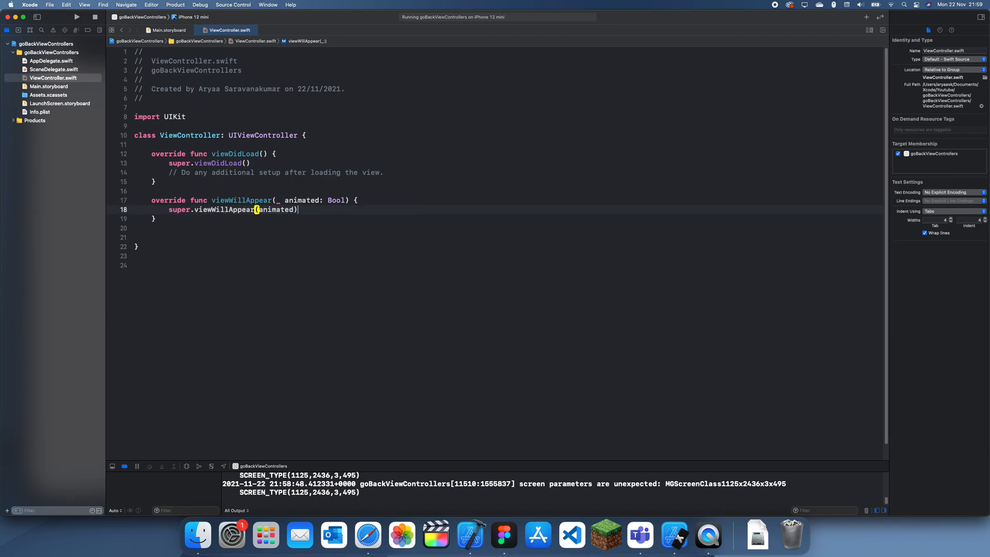
- Hide the navigation bar with setNavigationBarHidden(true, animated: animated)
{"action": "type", "text": "navigationController?.setNavigationBarHidden(true, animated: next"}
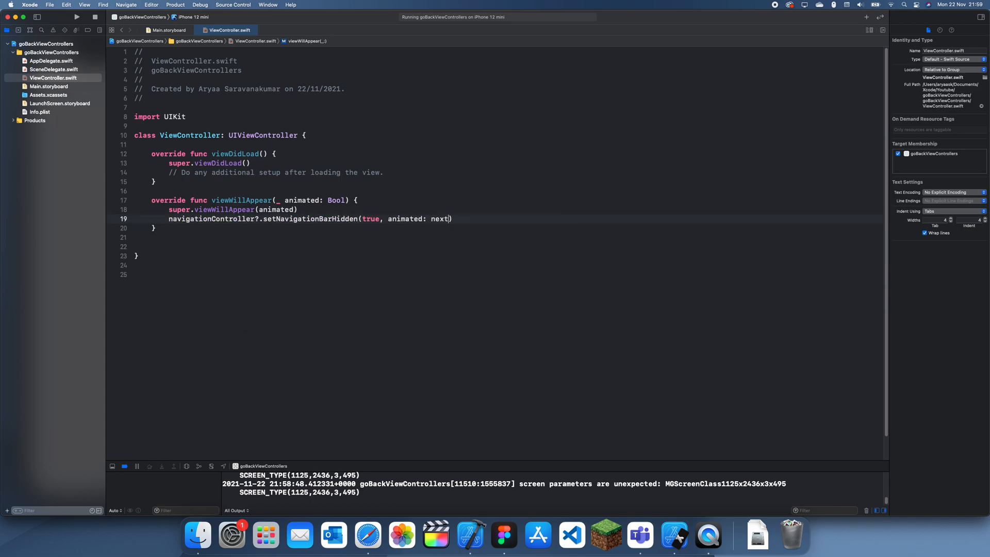
{"action": "double_click", "coordinate": [439, 219]}
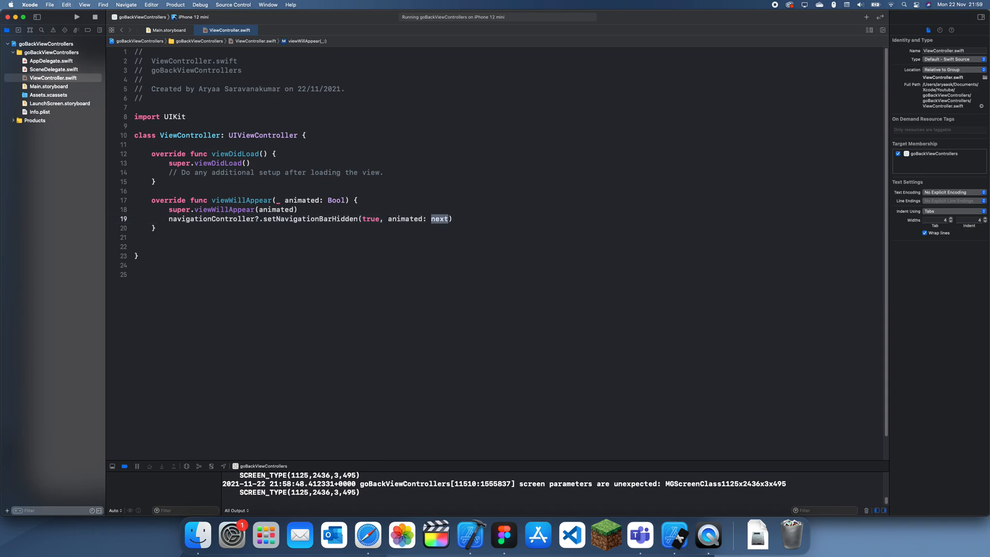
{"action": "type", "text": "animated"}
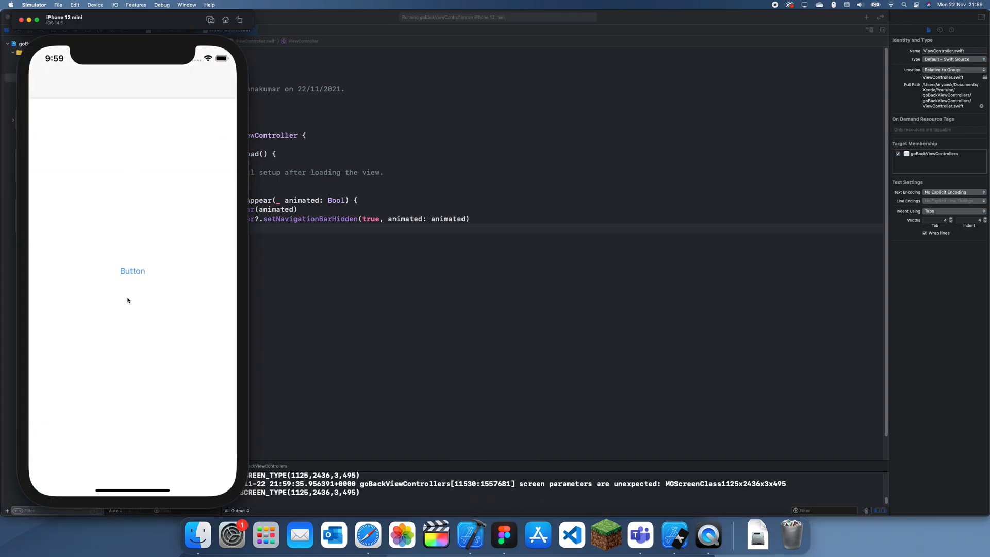
- Title the teal screen's button Go Back and show ViewController.swift in the Assistant editor
{"action": "left_click", "coordinate": [133, 271]}
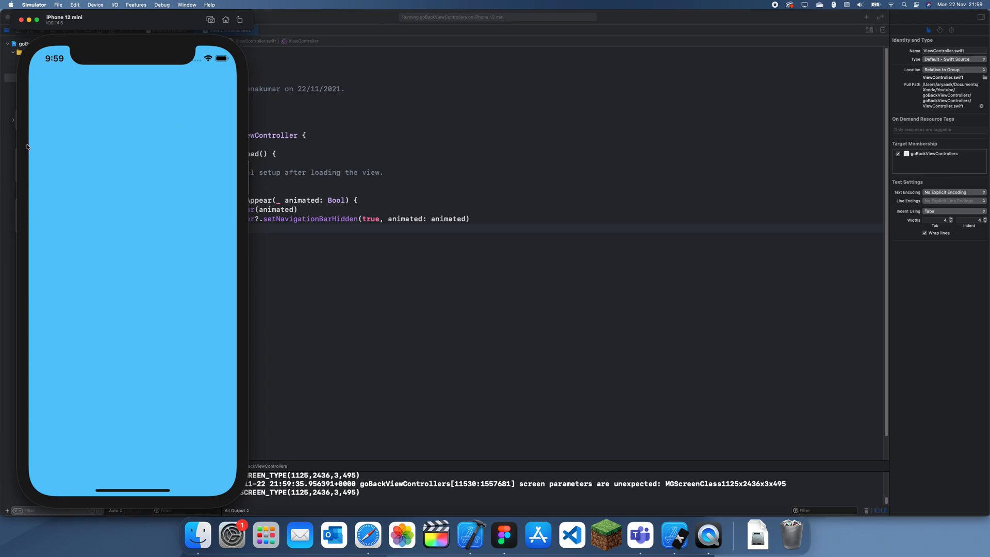
{"action": "mouse_move", "coordinate": [107, 131]}
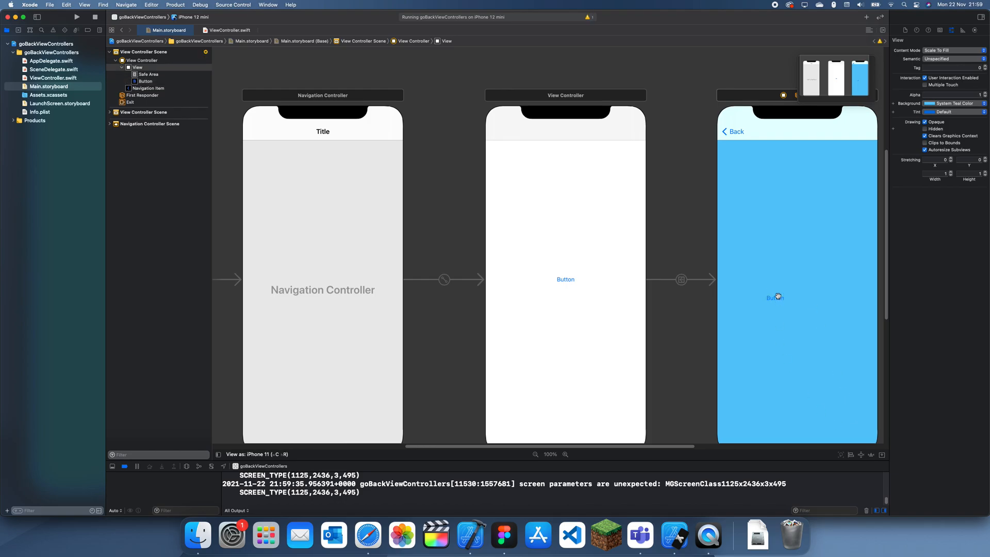
{"action": "left_click", "coordinate": [952, 103]}
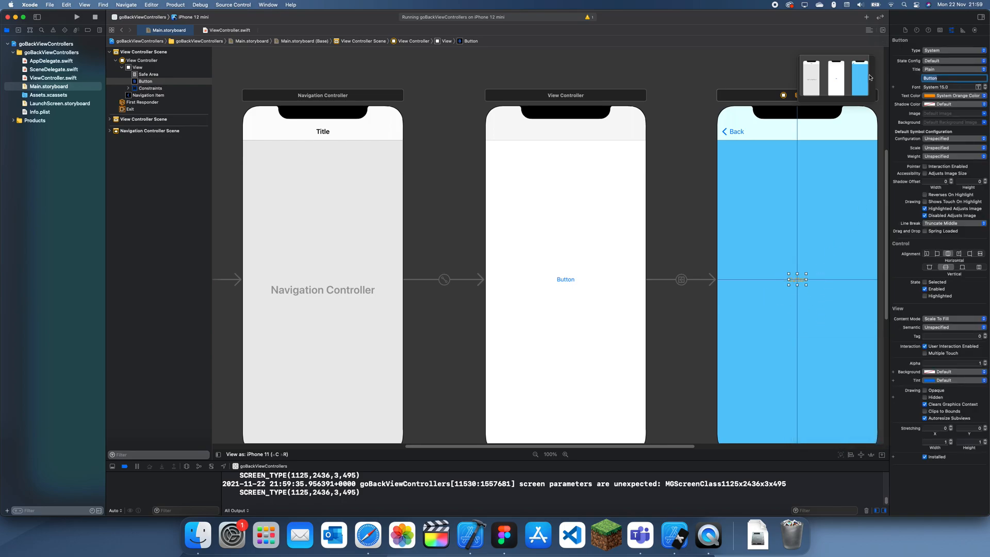
{"action": "type", "text": "Go Back"}
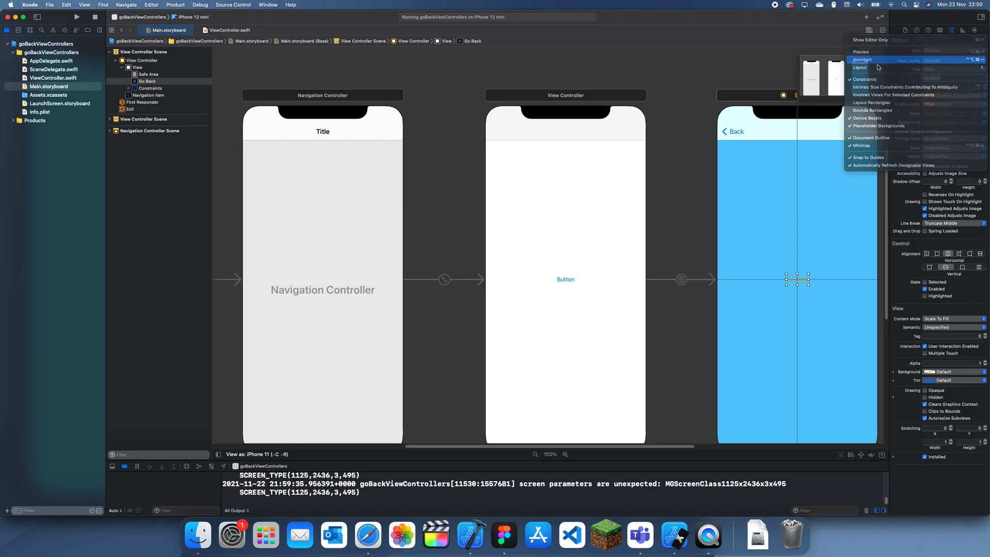
{"action": "left_click", "coordinate": [862, 59]}
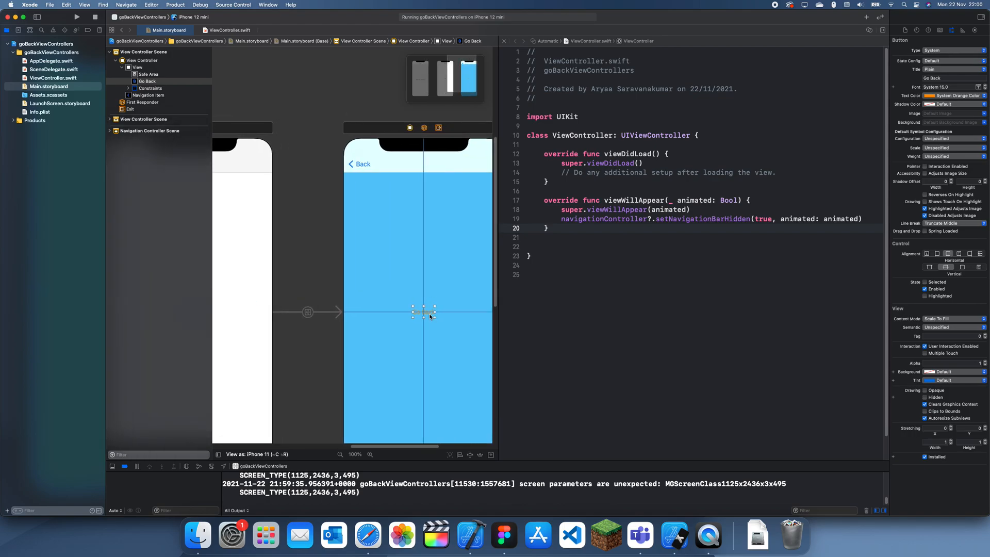
- Connect Go Back to a goBack IBAction calling _ = navigationController?.popViewController(animated: true)
{"action": "left_click_drag", "start_coordinate": [426, 311], "coordinate": [545, 238]}
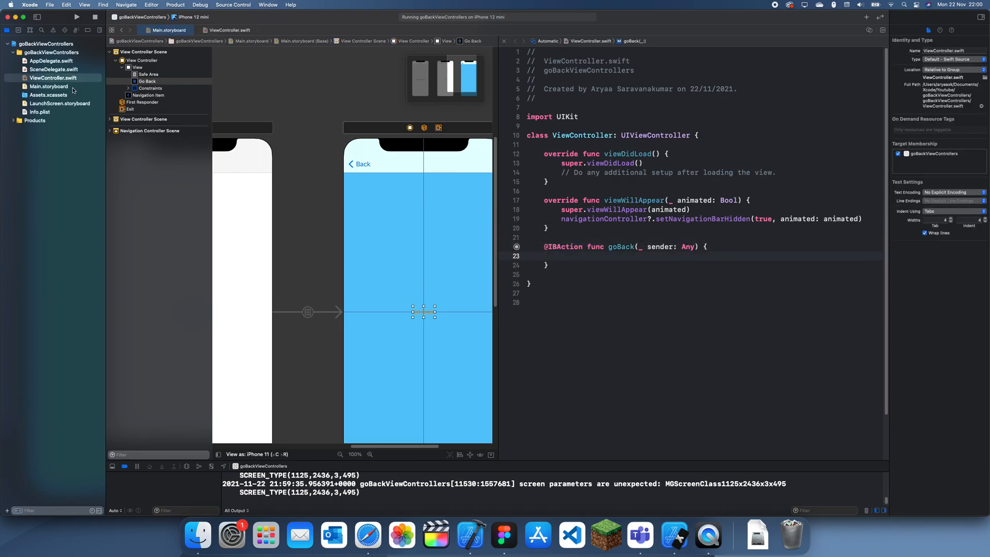
{"action": "left_click", "coordinate": [230, 30]}
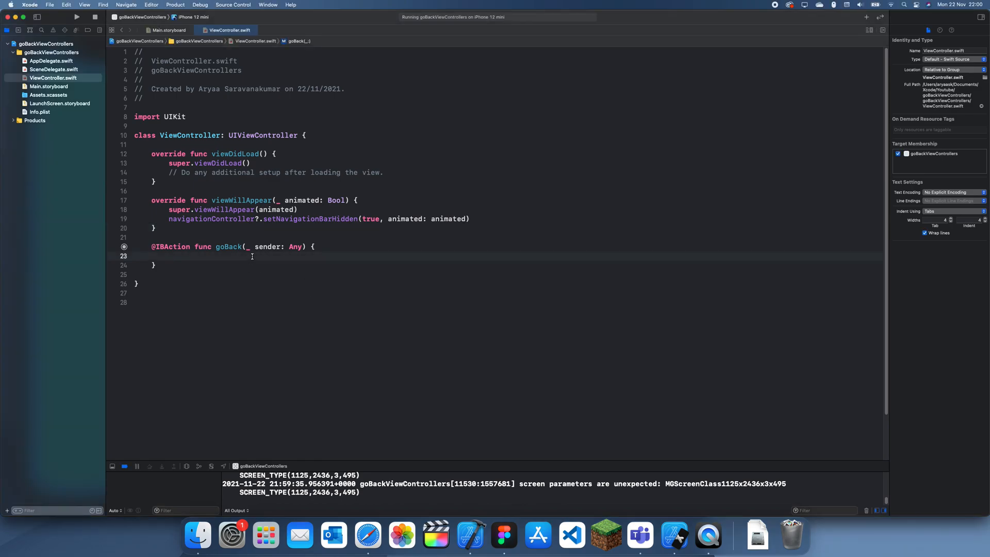
{"action": "type", "text": "_ ="}
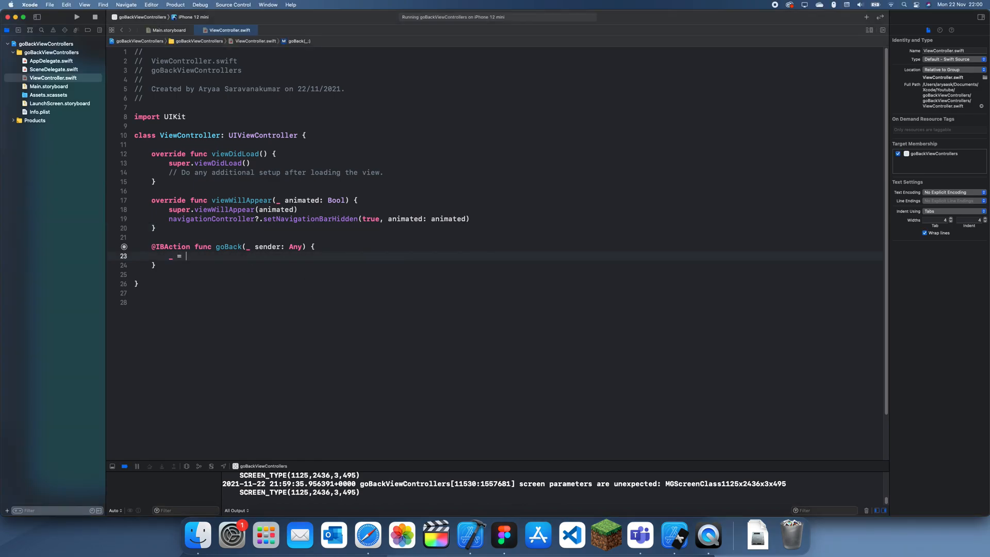
{"action": "type", "text": "navigationController"}
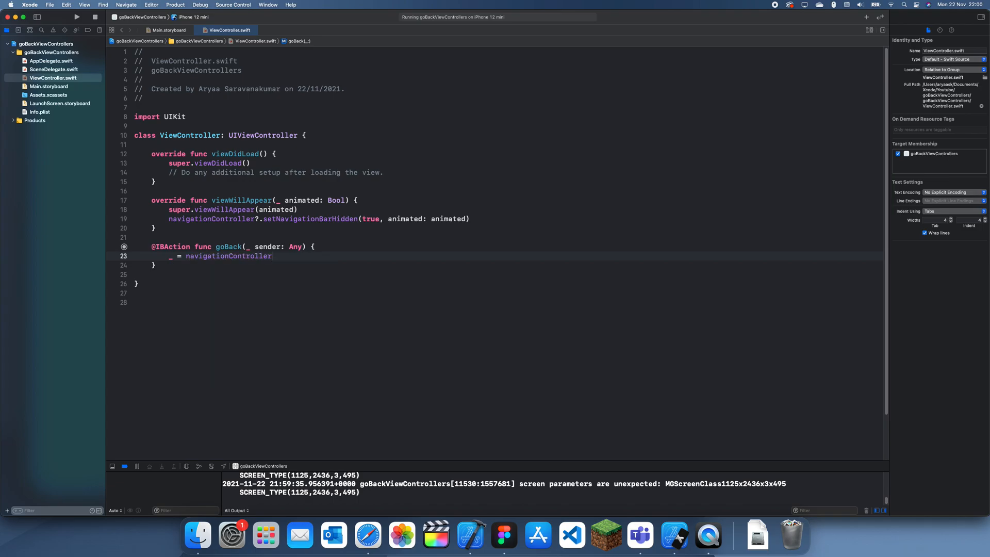
{"action": "type", "text": ".popViewController(animated: true"}
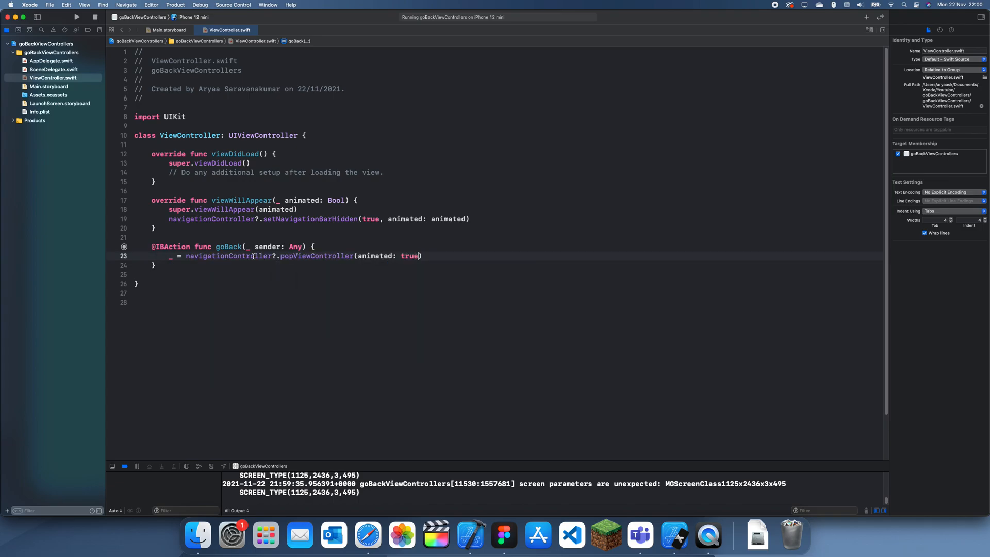
{"action": "left_click", "coordinate": [75, 18]}
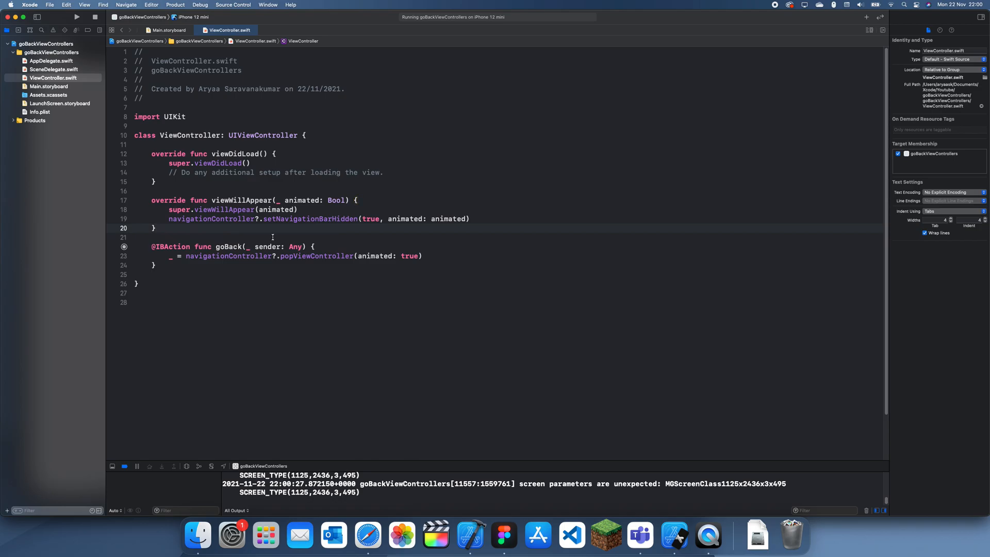
- Override viewWillDisappear calling super and setNavigationBarHidden(false, animated: animated)
{"action": "type", "text": "override func viewWillDisappear(_ animated: Bool) {"}
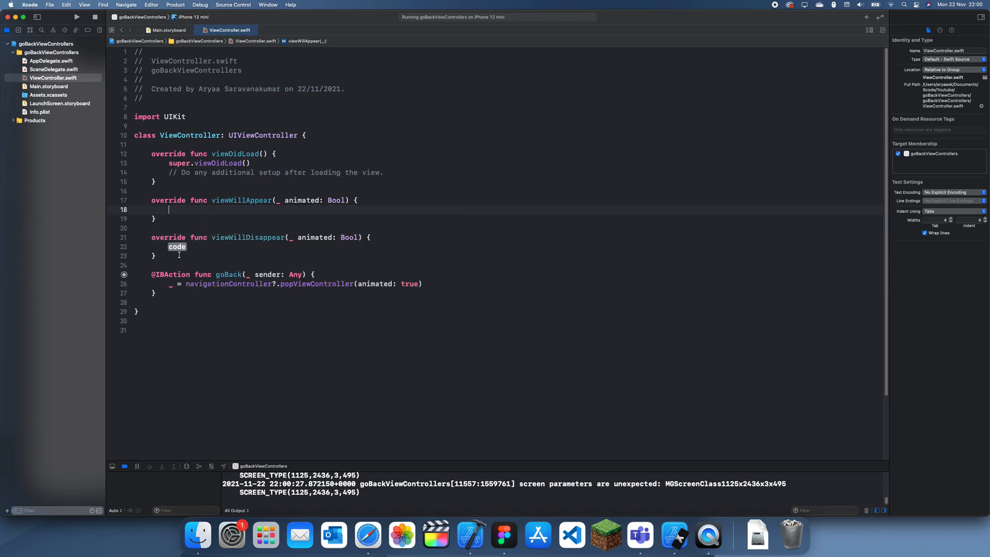
{"action": "type", "text": "super.viewWillAppear(animated)"}
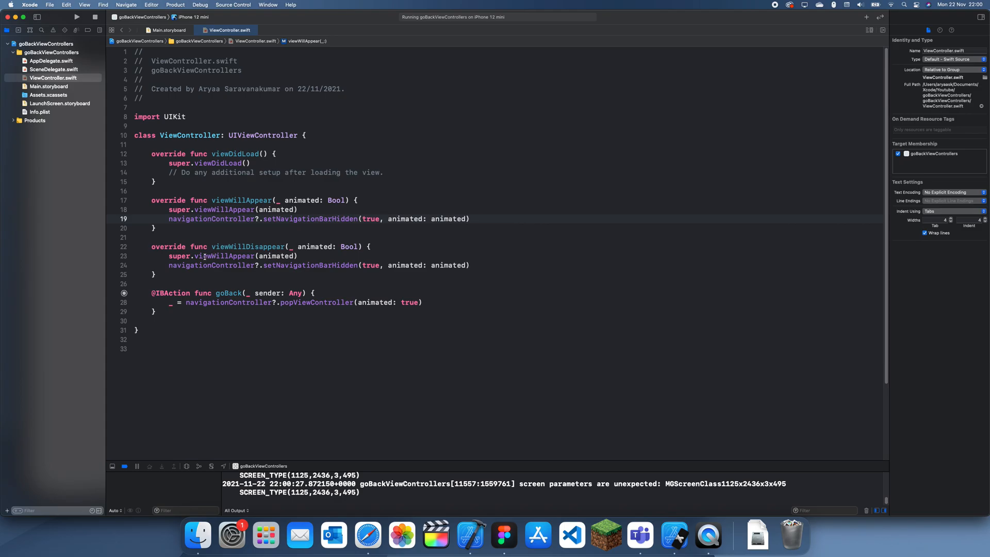
{"action": "type", "text": "view"}
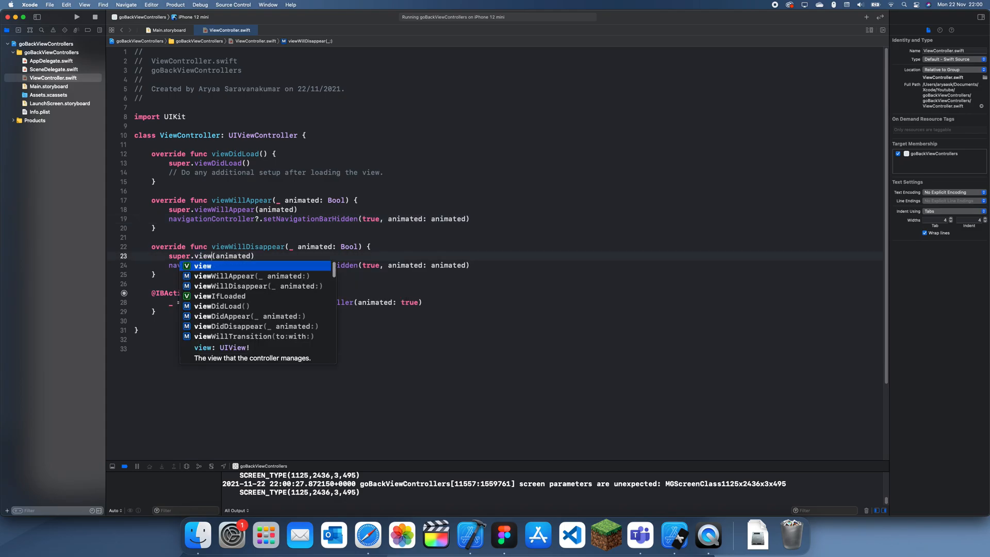
{"action": "type", "text": "WillDisappear"}
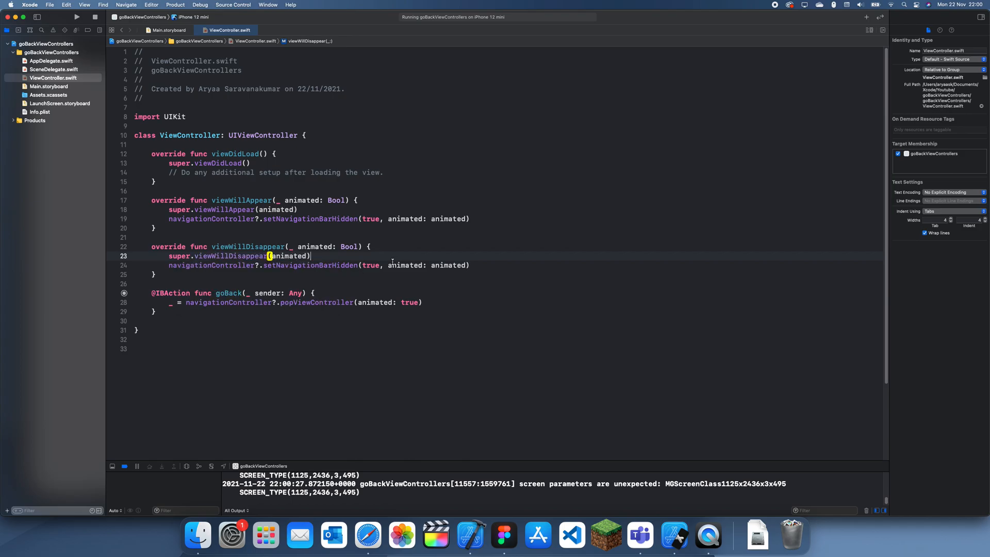
{"action": "type", "text": "false"}
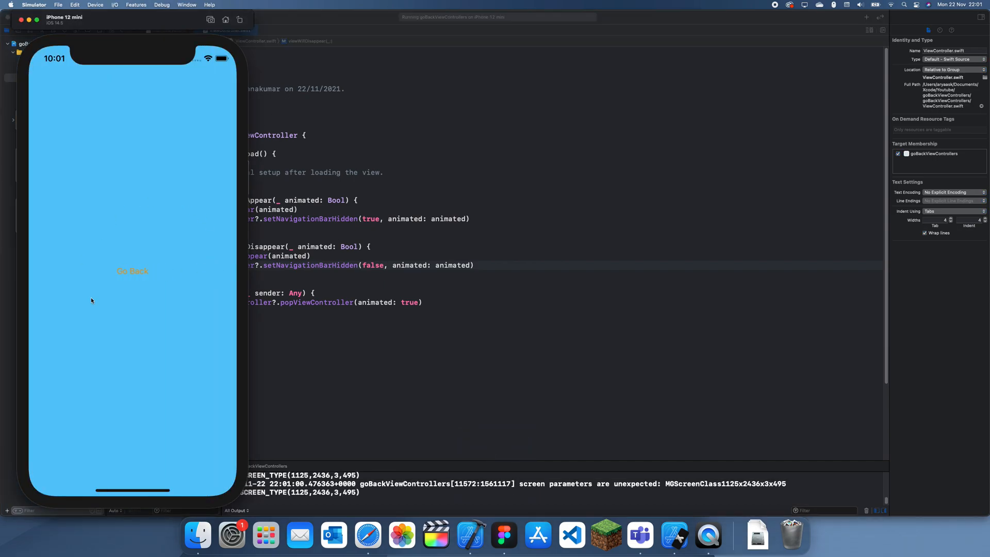
- In Simulator, tap Go Back on the teal screen, then push forward again with Button
{"action": "left_click", "coordinate": [133, 271]}
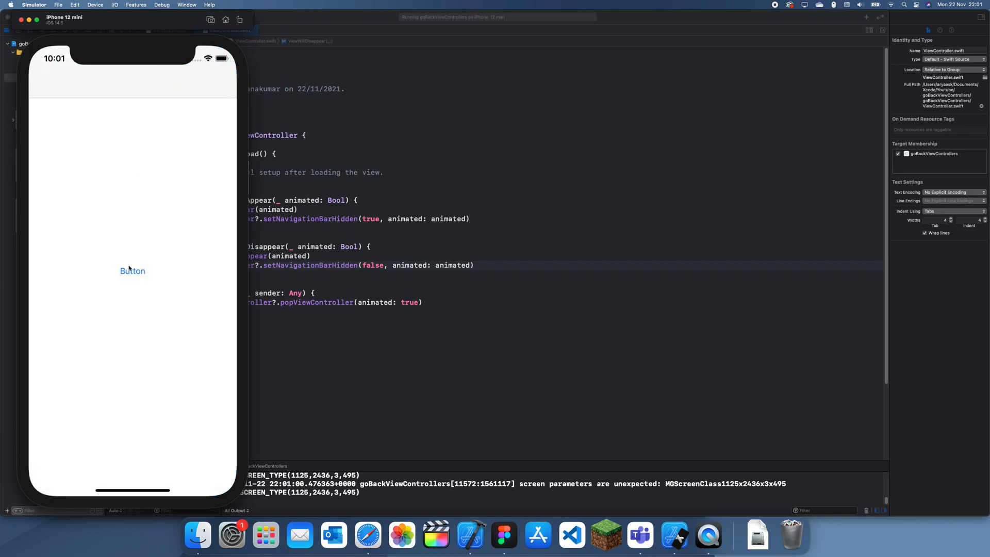
{"action": "left_click", "coordinate": [132, 271]}
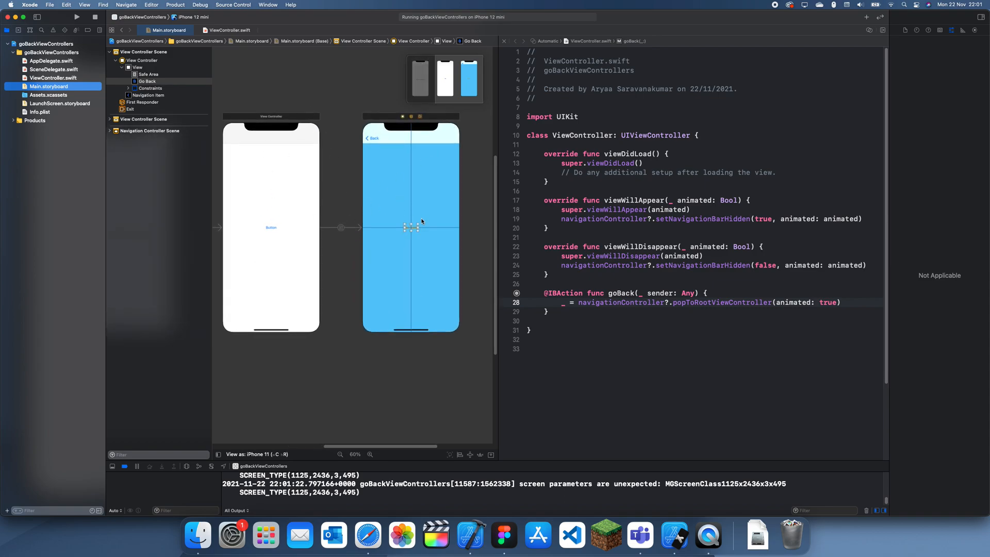
{"action": "mouse_move", "coordinate": [262, 223]}
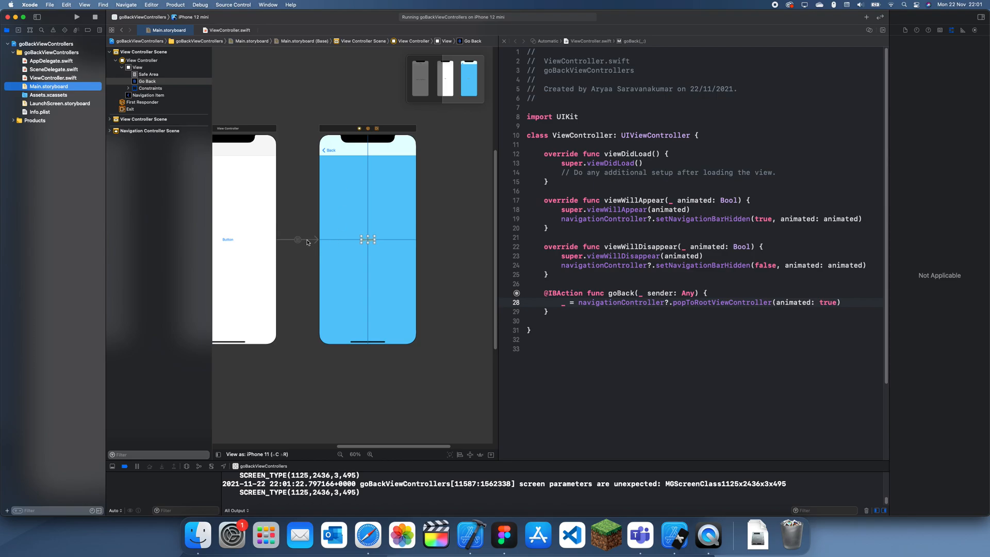
- Add a green View Controller with a button between the white and teal screens, linked by show segues
{"action": "left_click", "coordinate": [297, 238]}
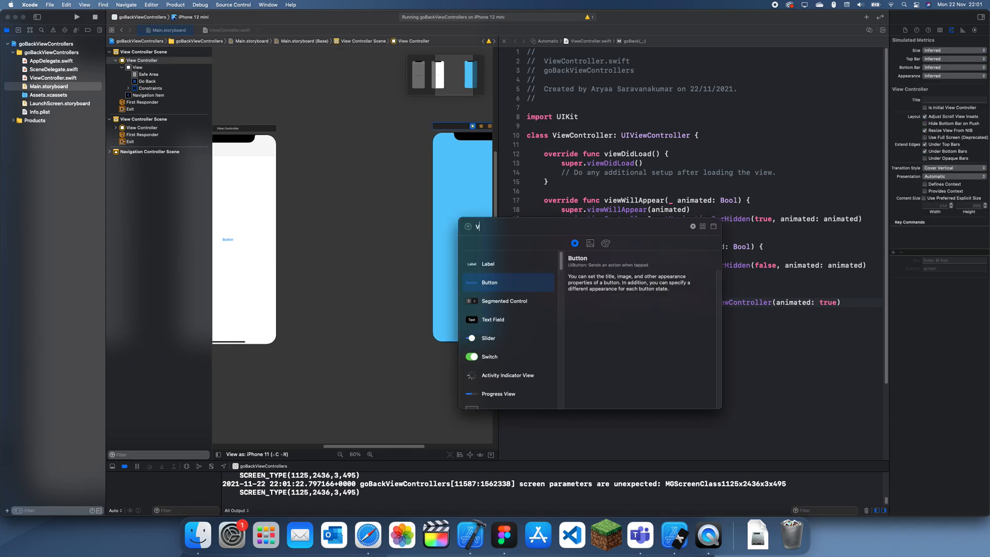
{"action": "type", "text": "iew contr"}
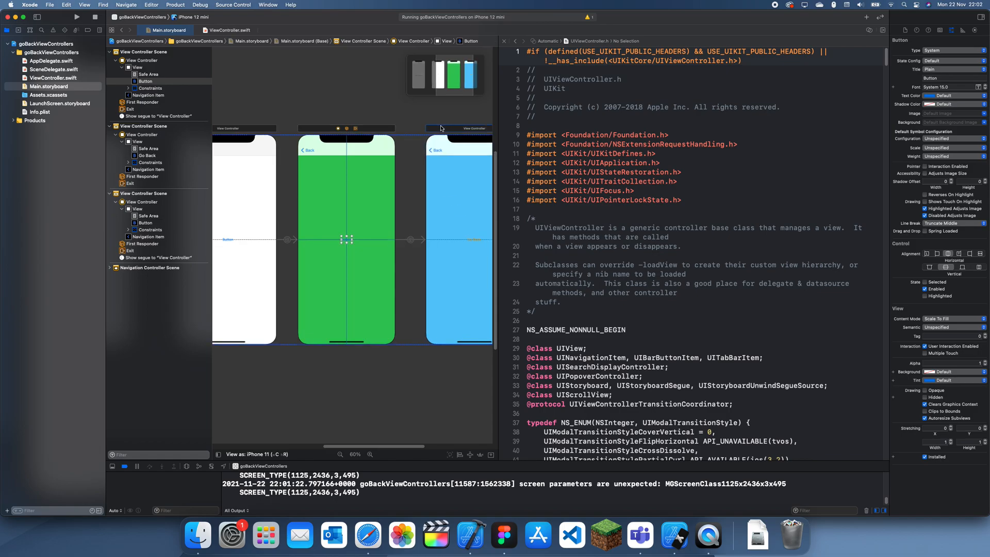
{"action": "left_click", "coordinate": [54, 78]}
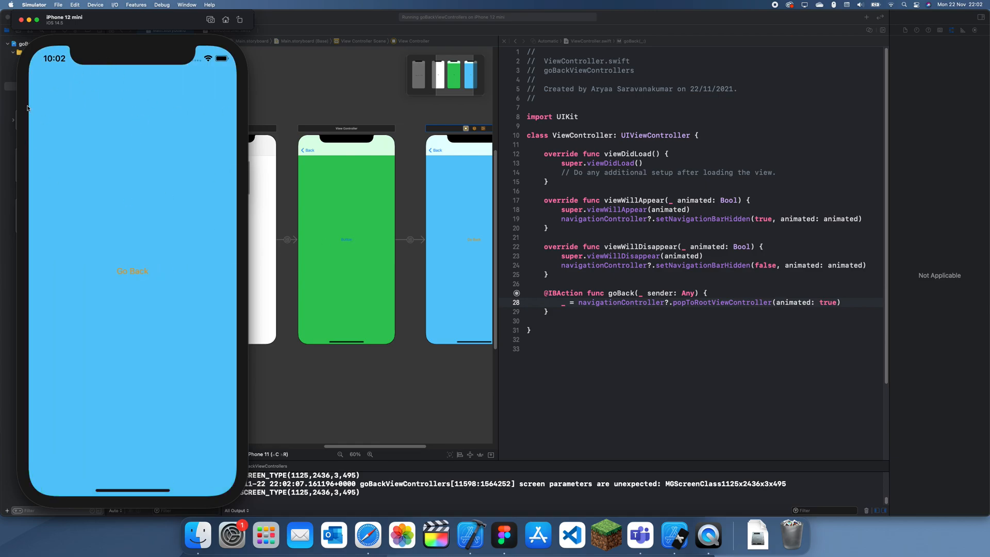
- Tap Go Back on the teal screen to pop to the white root, then navigate forward again
{"action": "left_click", "coordinate": [132, 272]}
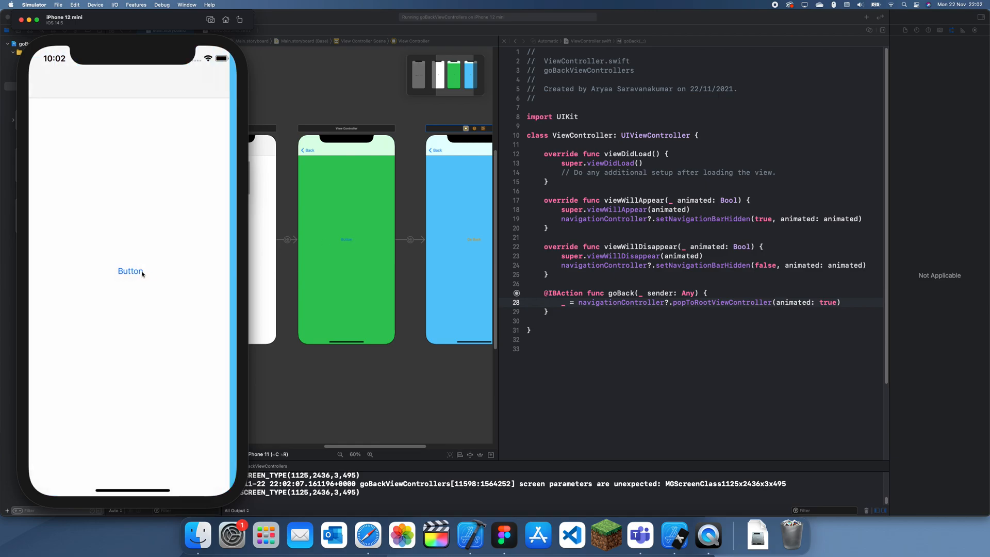
{"action": "double_click", "coordinate": [720, 302]}
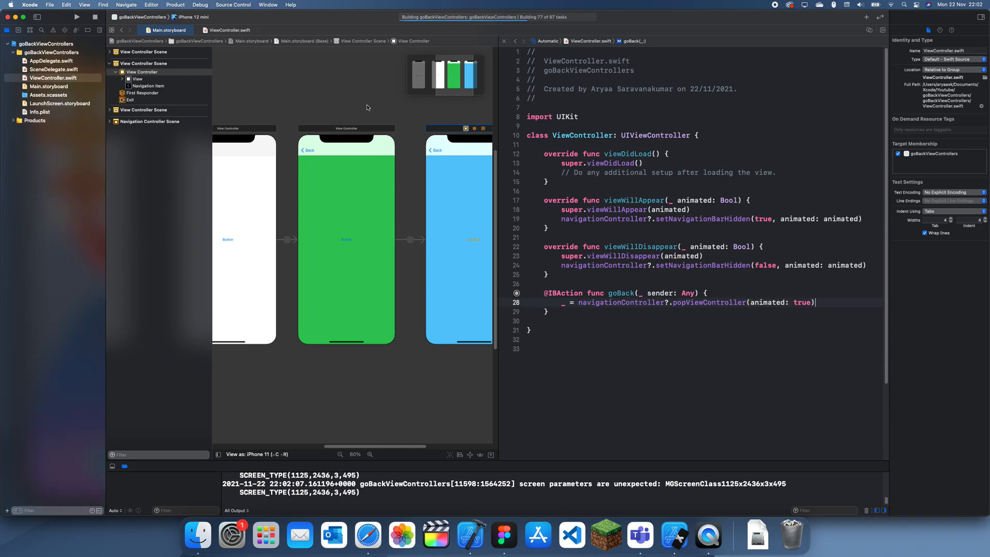
- Add navigationController?.popToRootViewController(animated: true) with //goes back comments in goBack
{"action": "left_click", "coordinate": [75, 18]}
{"action": "type", "text": "_"}
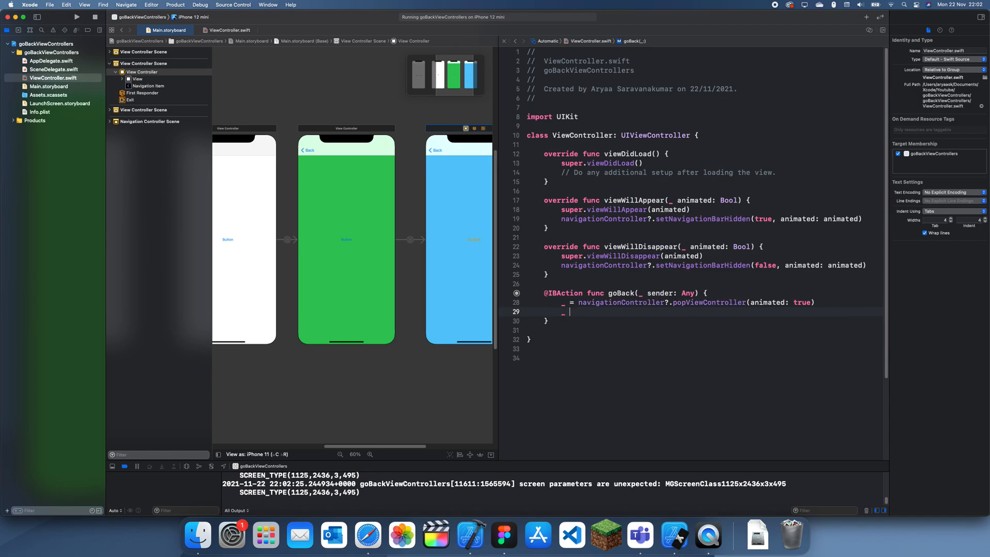
{"action": "type", "text": "navigationController."}
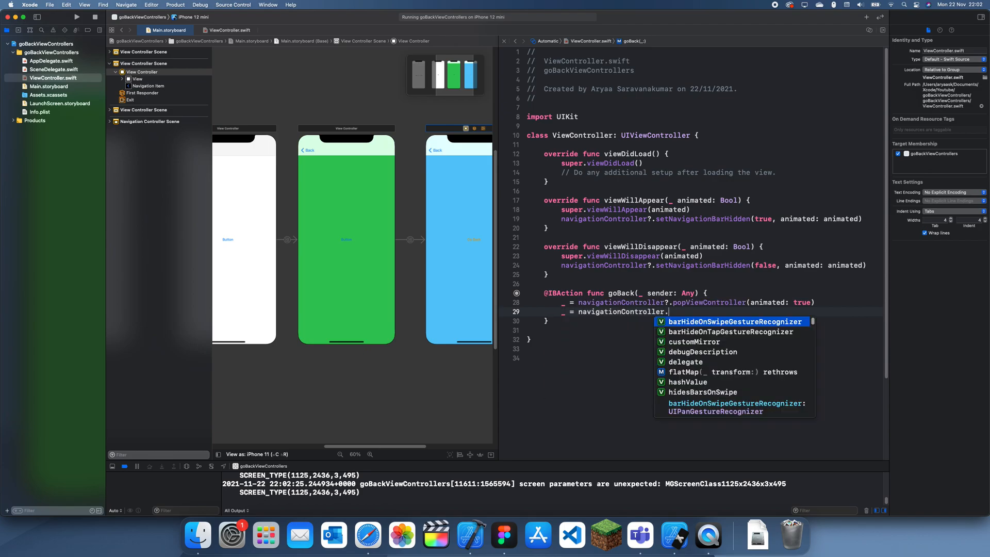
{"action": "type", "text": "popToRootViewController(animated: true"}
{"action": "left_click", "coordinate": [690, 302]}
{"action": "type", "text": " //goes back 1 view controller"}
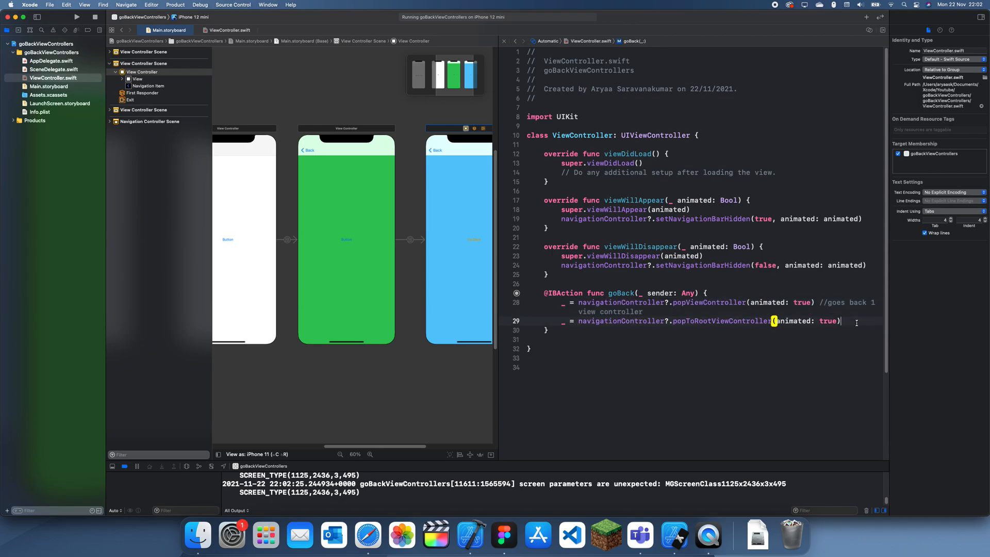
{"action": "type", "text": "//goes back to the root view control"}
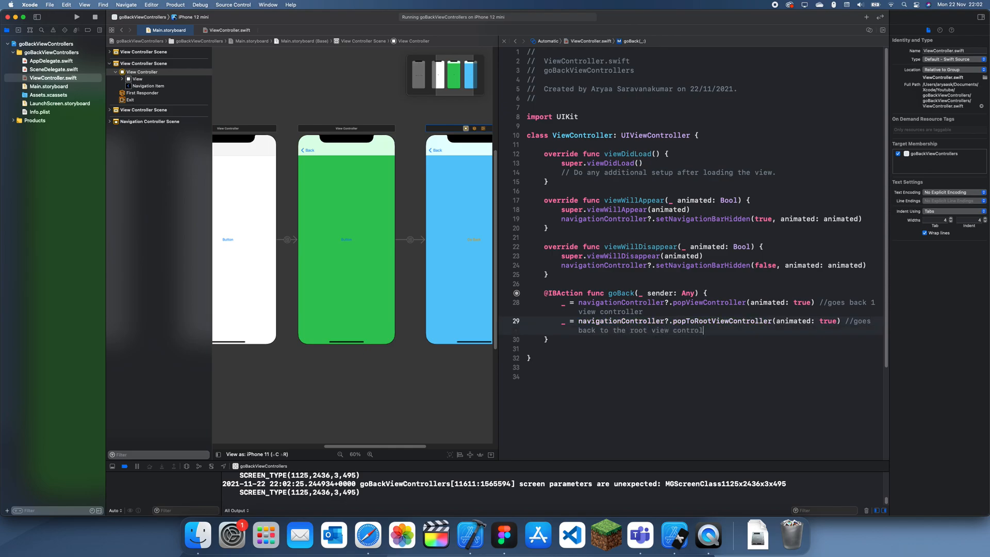
- View ViewController.swift alone, then bring the storyboard back beside the code
{"action": "left_click", "coordinate": [229, 30]}
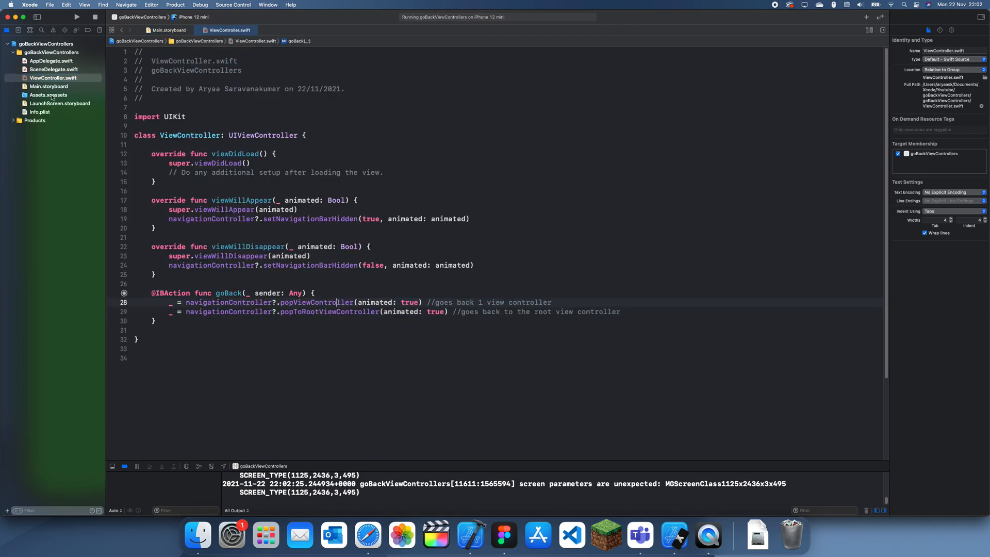
{"action": "left_click", "coordinate": [49, 86]}
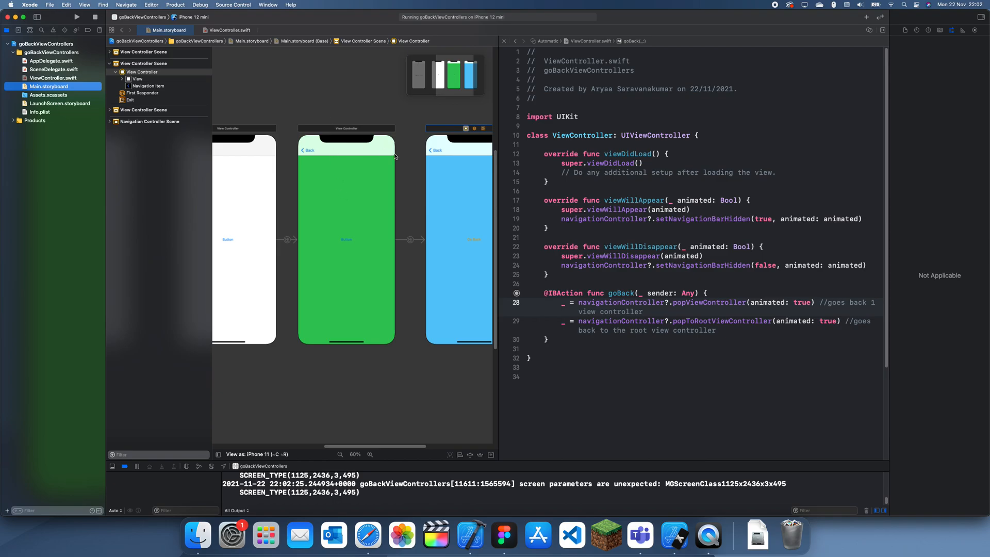